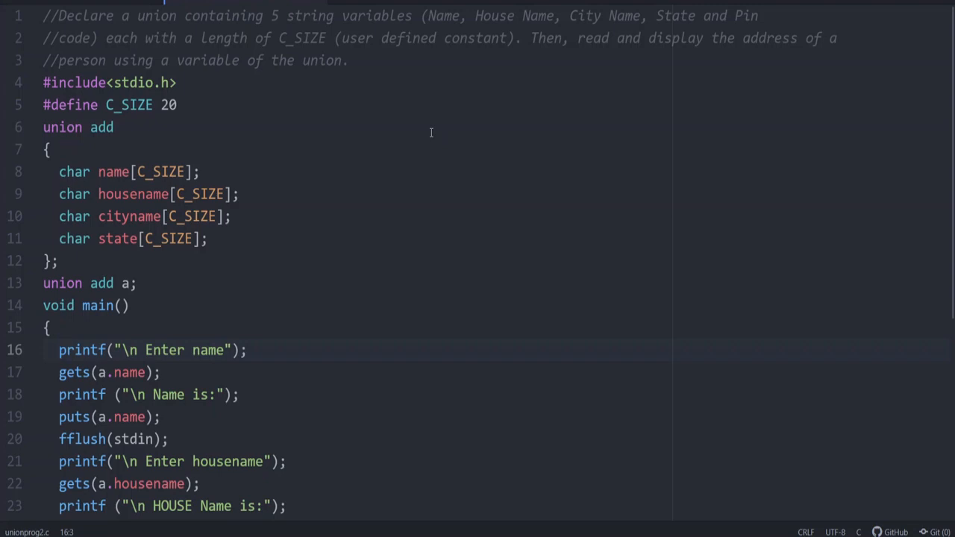
Define union add with name, housename, cityname and state char arrays and begin main
left_click(59, 350)
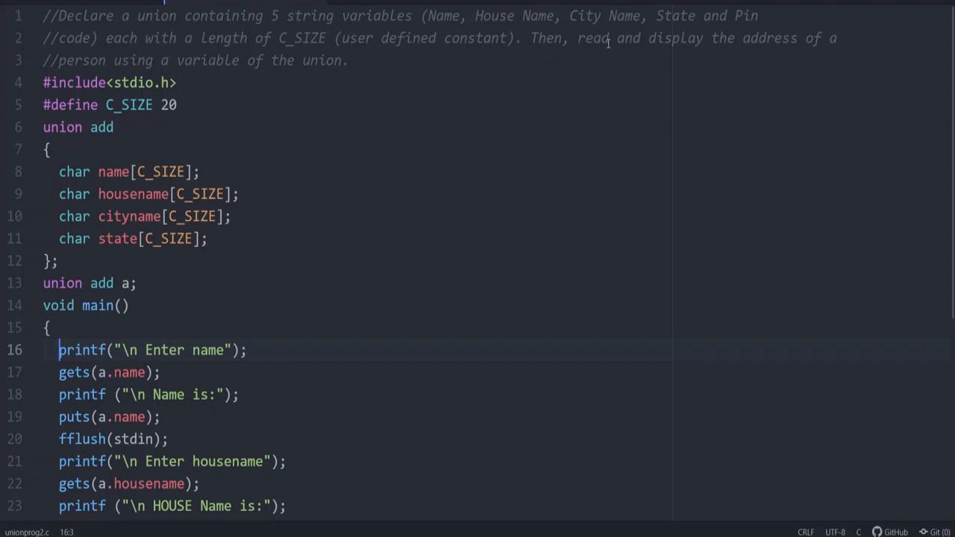
mouse_move(423, 82)
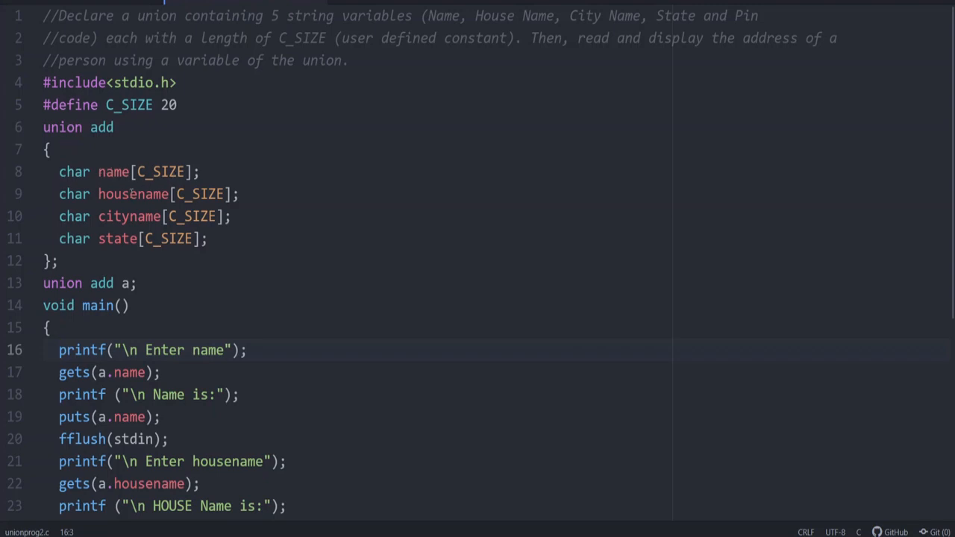
left_click(60, 349)
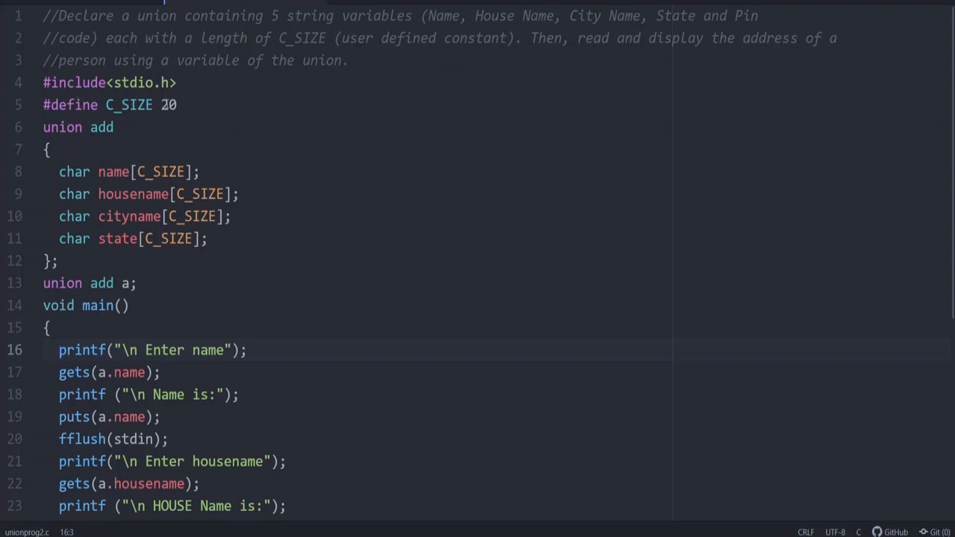
left_click(60, 350)
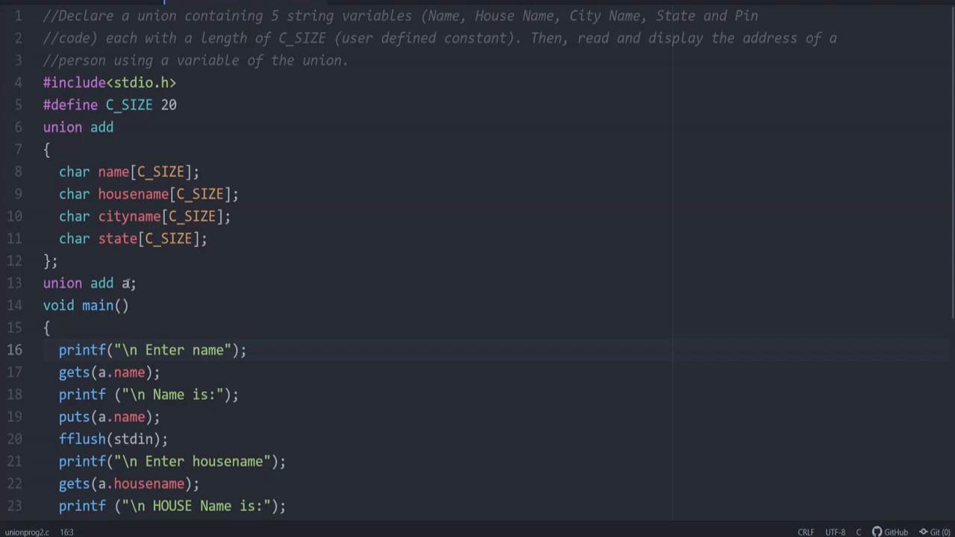
left_click(123, 283)
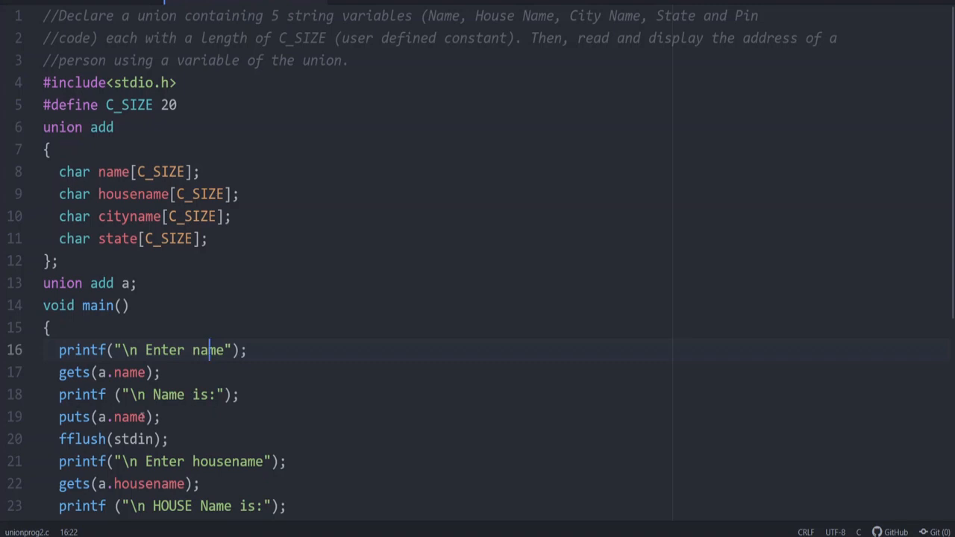
left_click(165, 417)
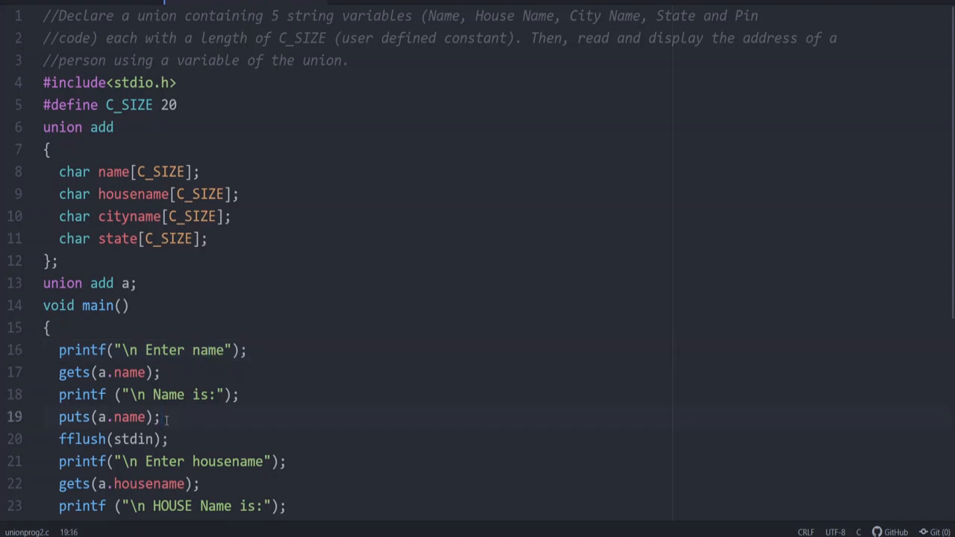
scroll("down", 3)
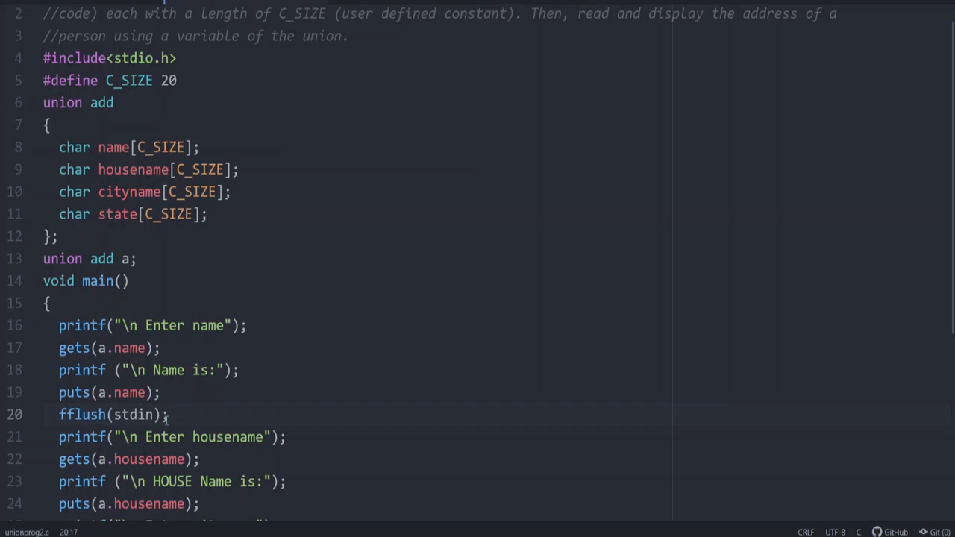
Add printf, gets and puts statements reading and echoing the name with fflush(stdin)
left_click(167, 415)
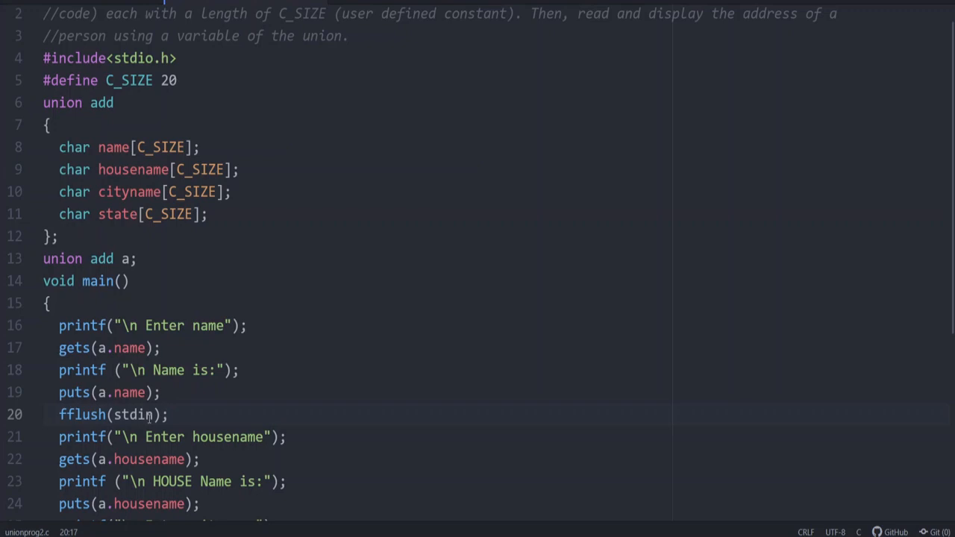
left_click(169, 414)
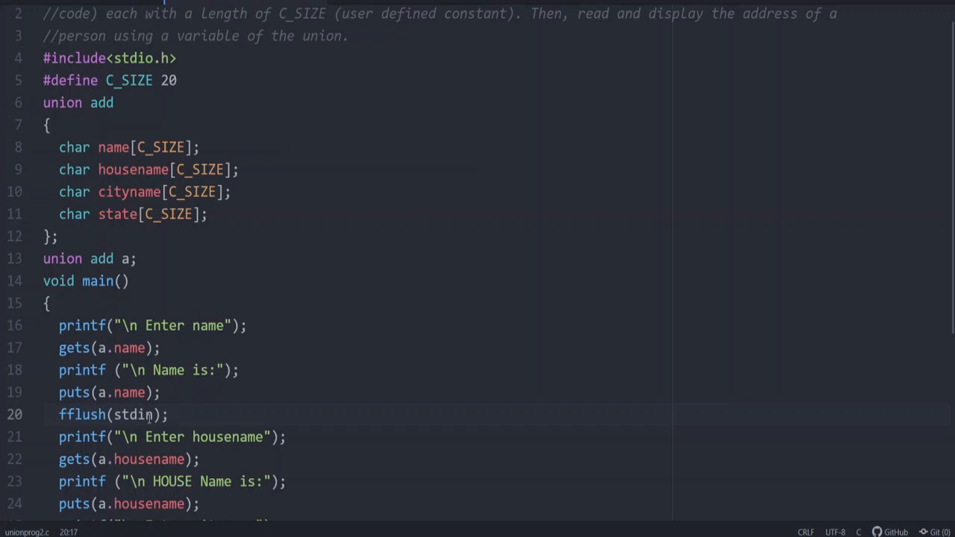
left_click(169, 414)
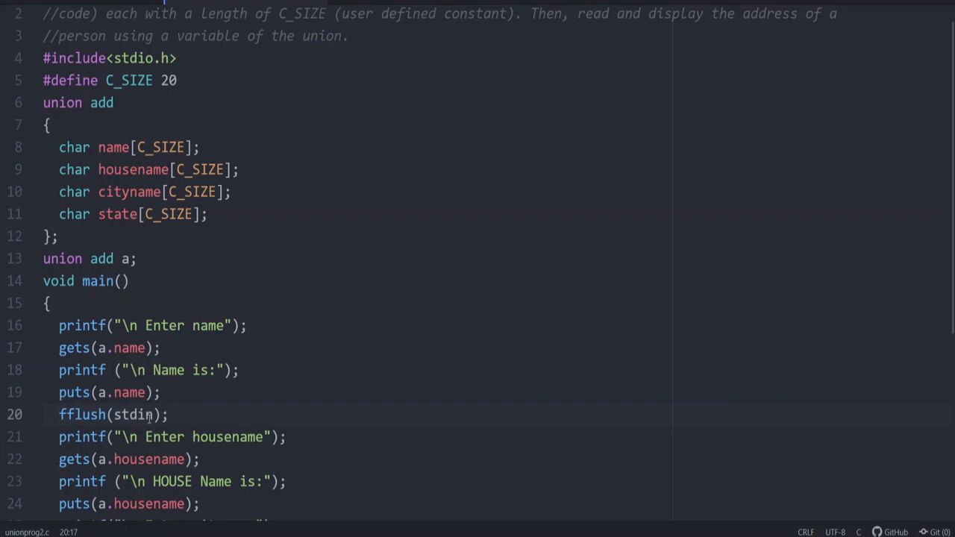
left_click(169, 414)
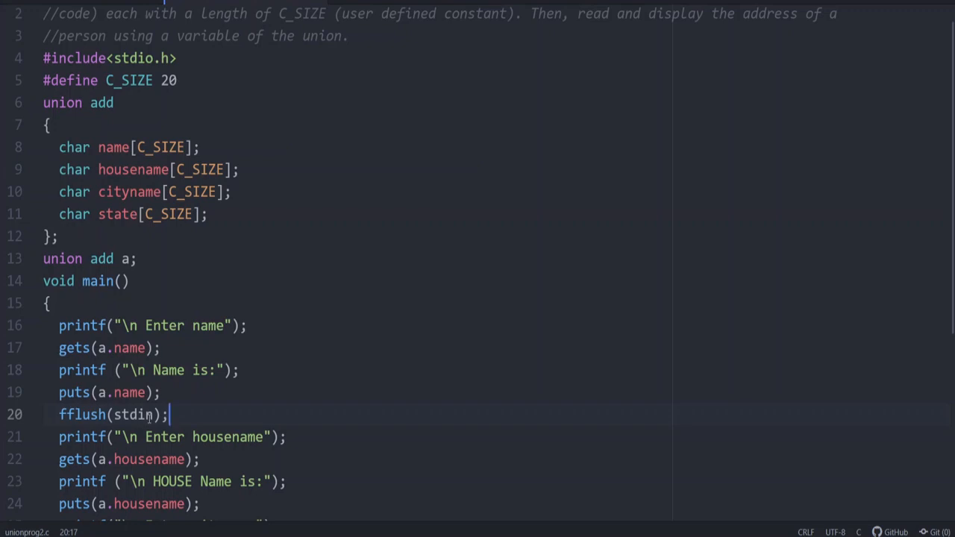
scroll("down", 3)
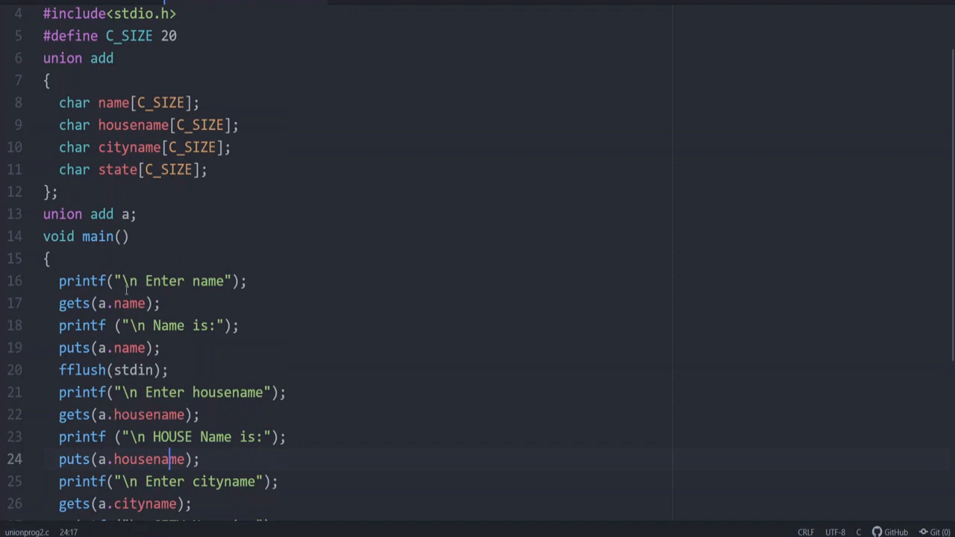
left_click(121, 214)
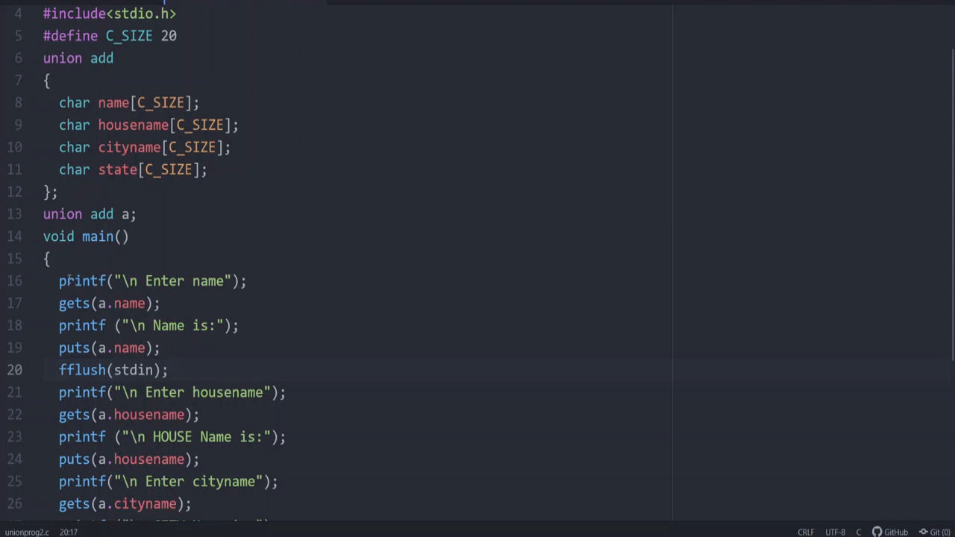
Add the same prompt, gets, puts and fflush lines for housename and cityname
left_click(169, 370)
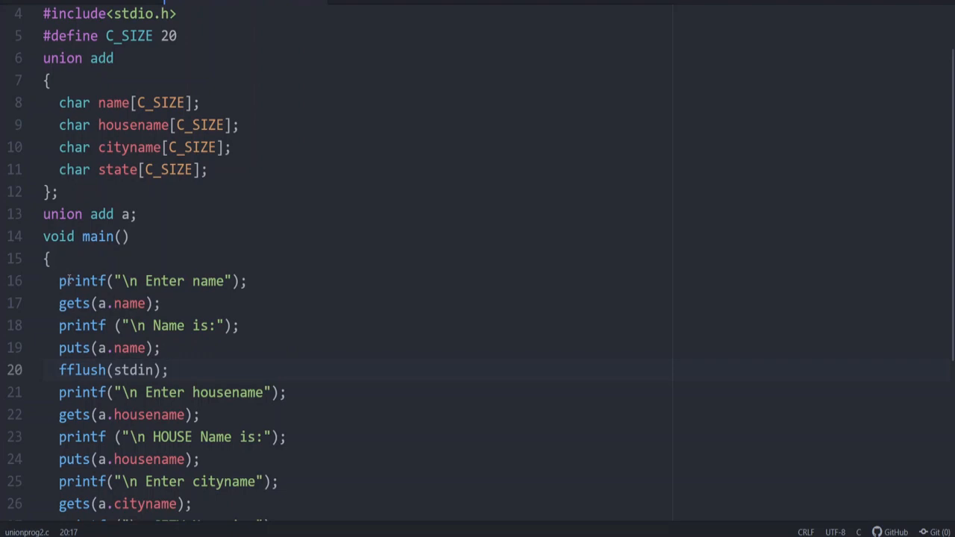
left_click(169, 370)
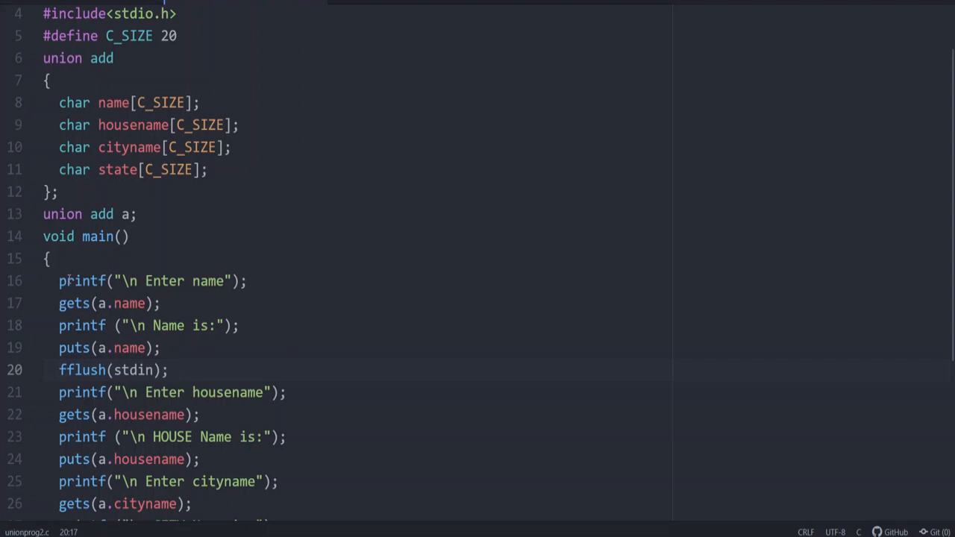
left_click(169, 370)
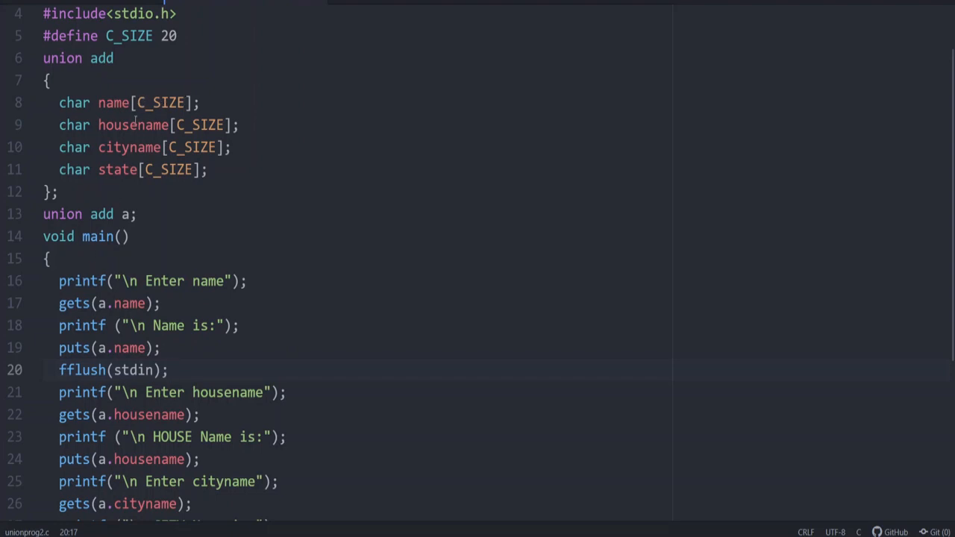
left_click(169, 370)
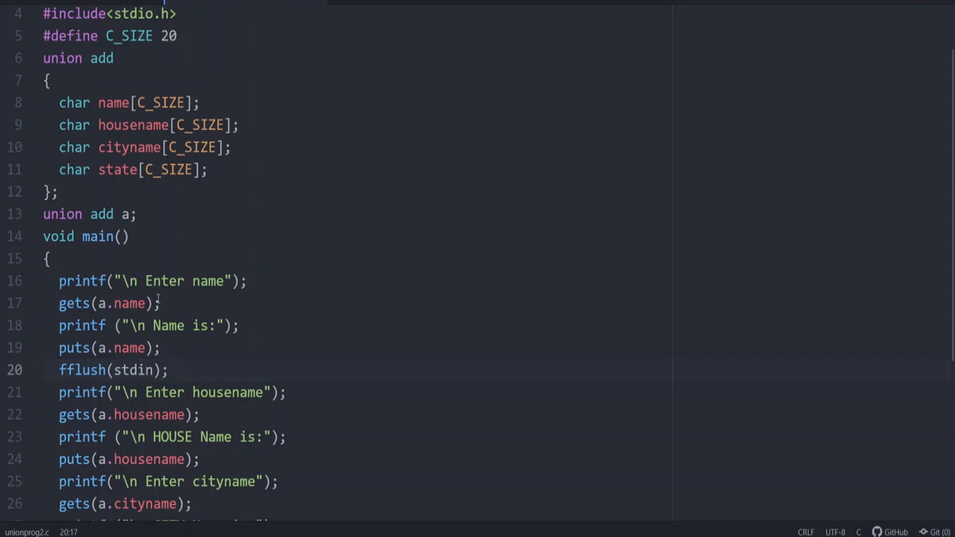
left_click(169, 370)
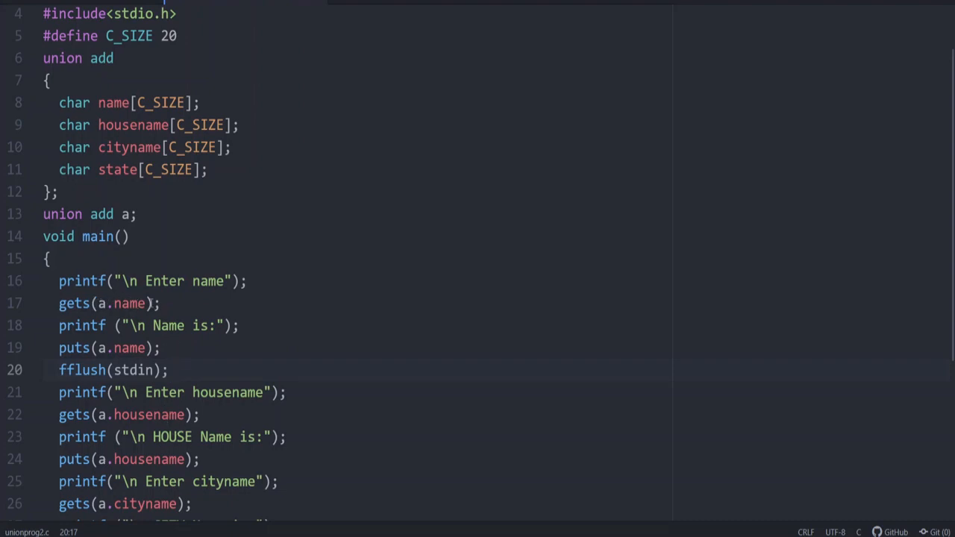
left_click(168, 370)
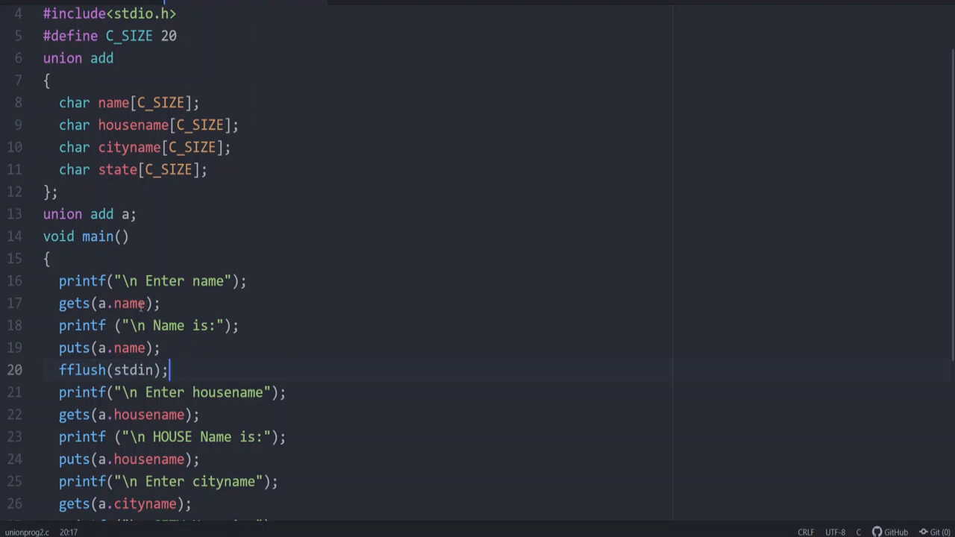
mouse_move(200, 451)
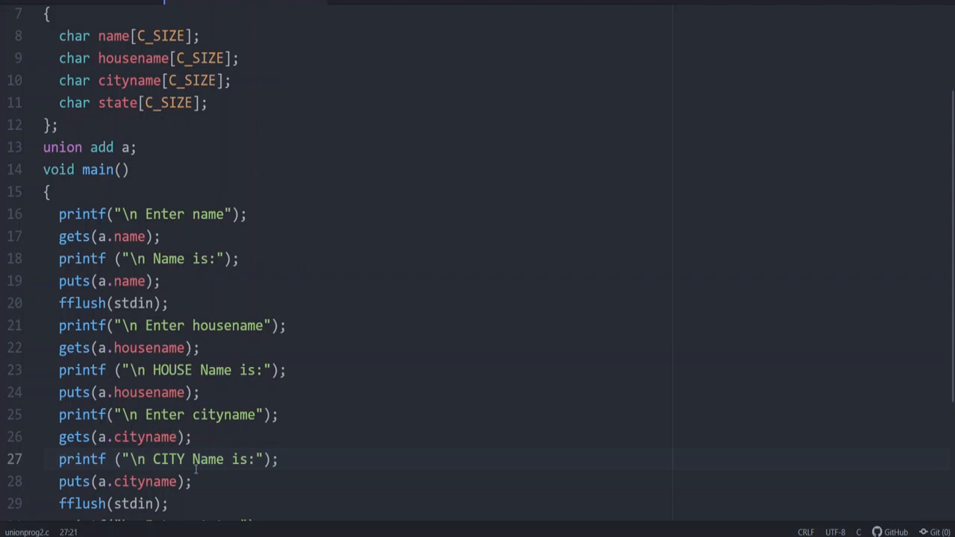
Add gets(a.state), puts(a.state) and puts(a.name), then compile and run the program
scroll("down", 3)
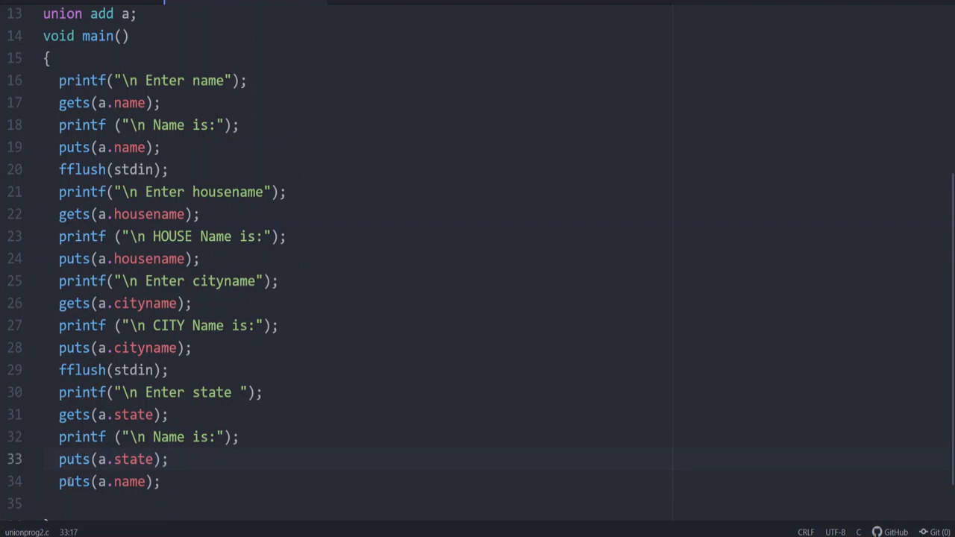
left_click(170, 459)
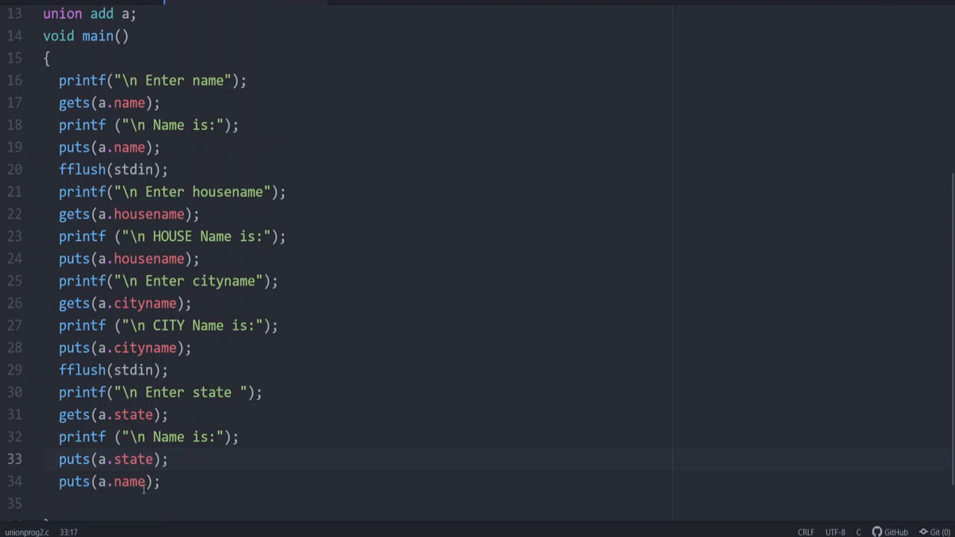
left_click(170, 459)
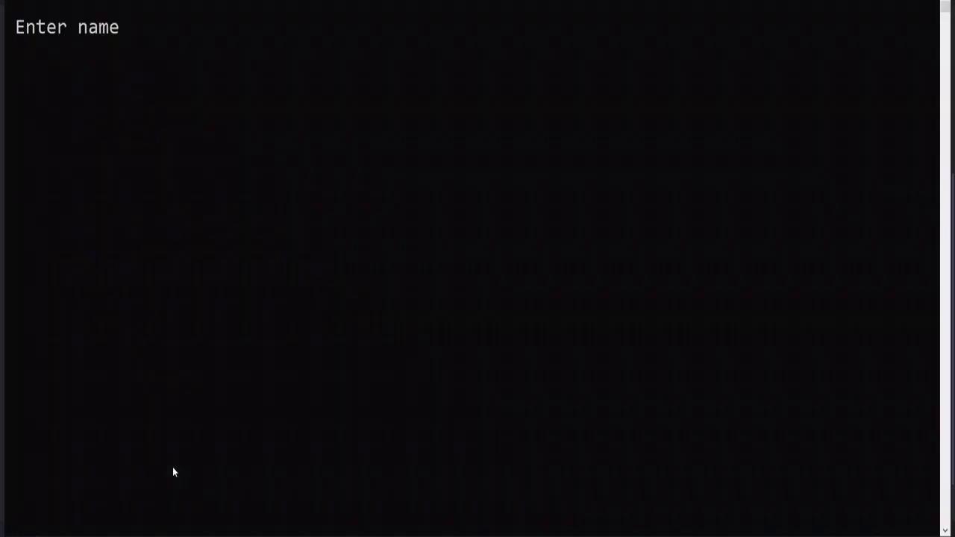
Enter Joanna, Kalamannil, Trivandrum and Kerala at the prompts, showing Kerala printed for both state and name
type("Joanna")
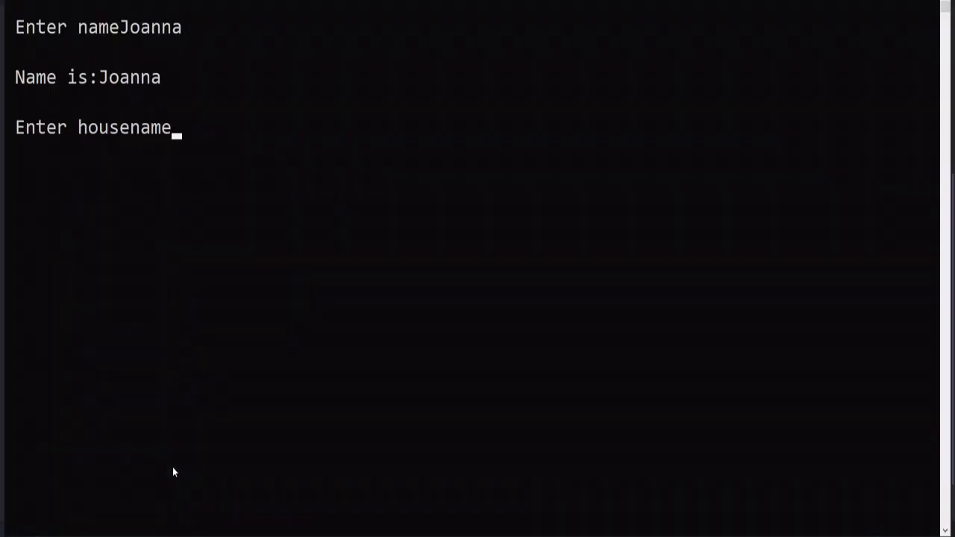
type("Ka")
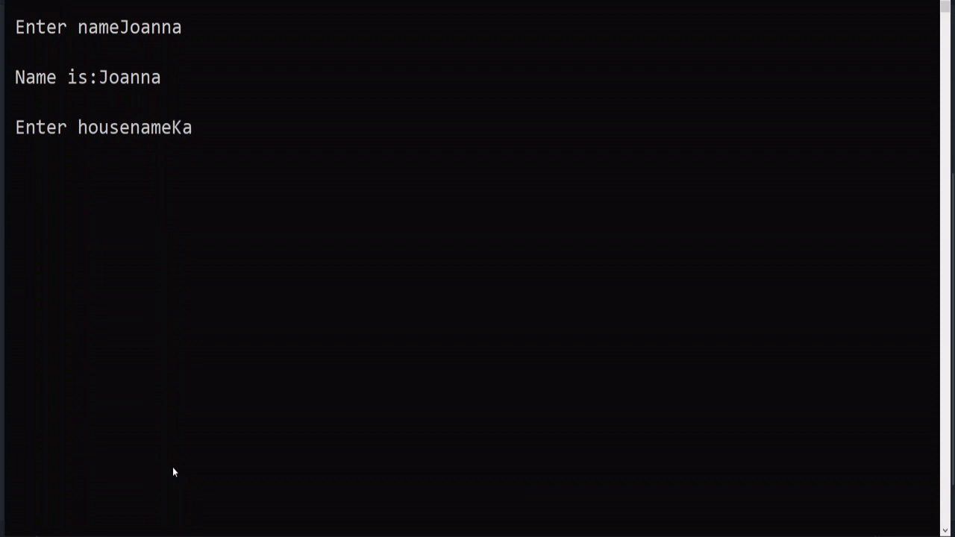
type("lamannil")
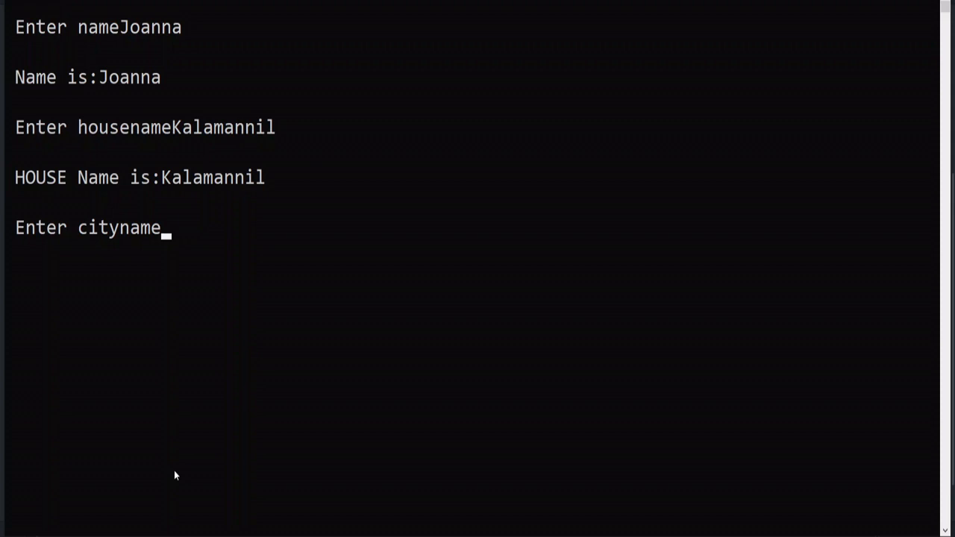
type("Trivandrum")
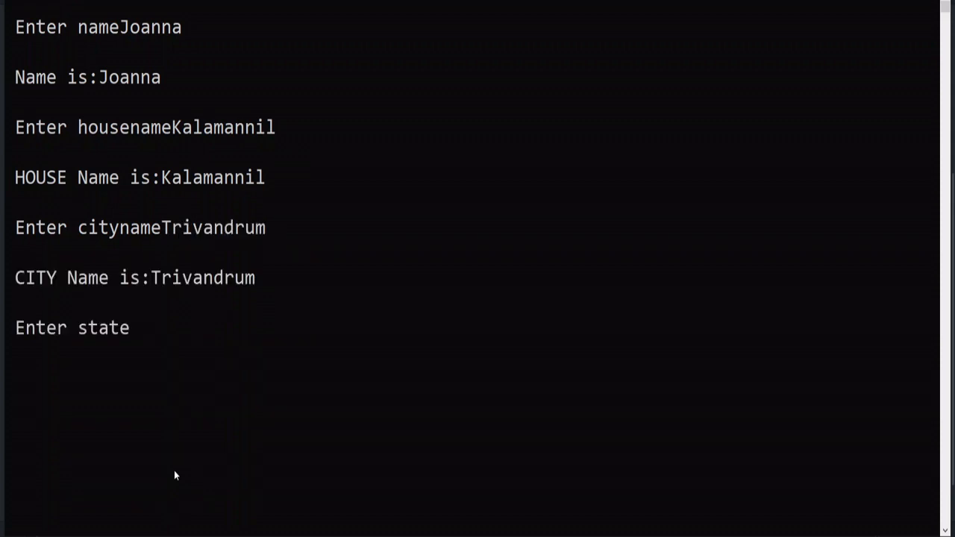
type("Kerala")
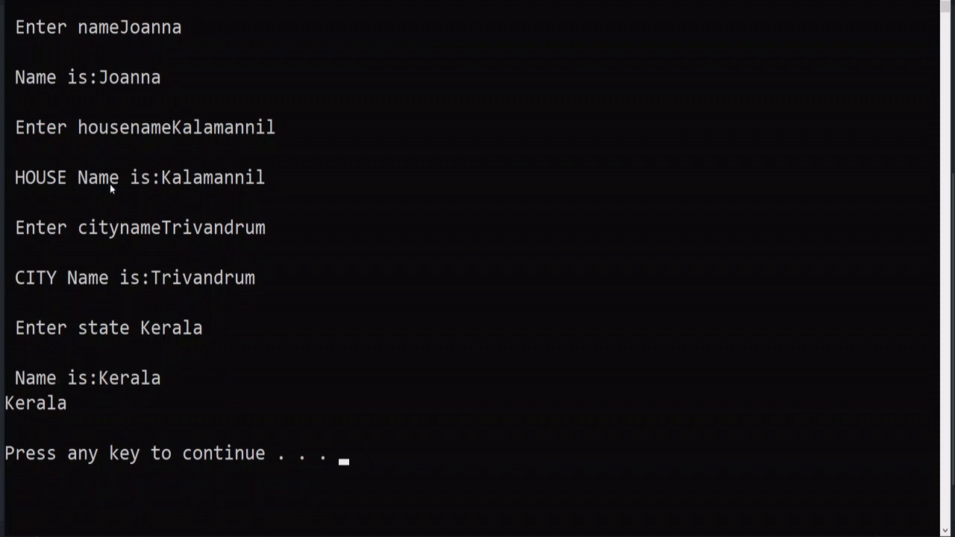
mouse_move(122, 215)
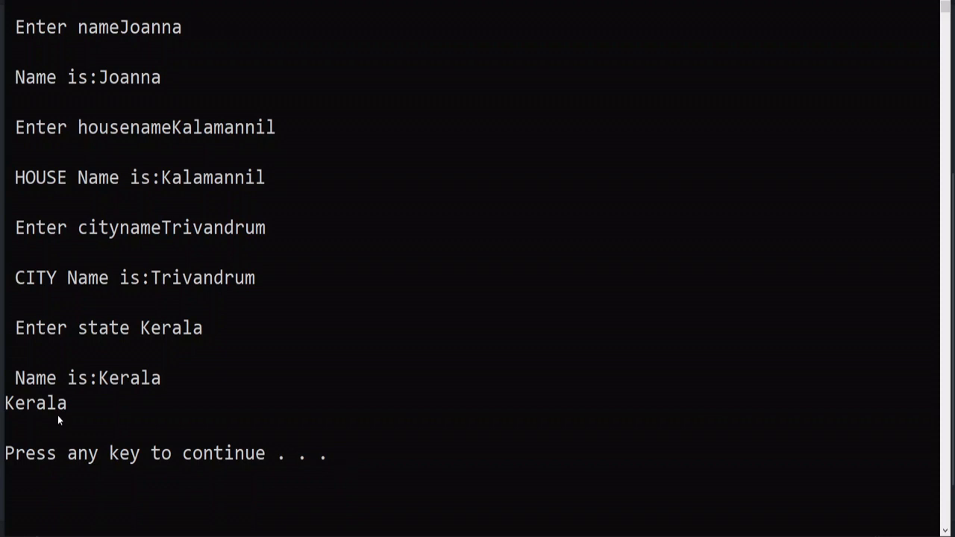
mouse_move(64, 411)
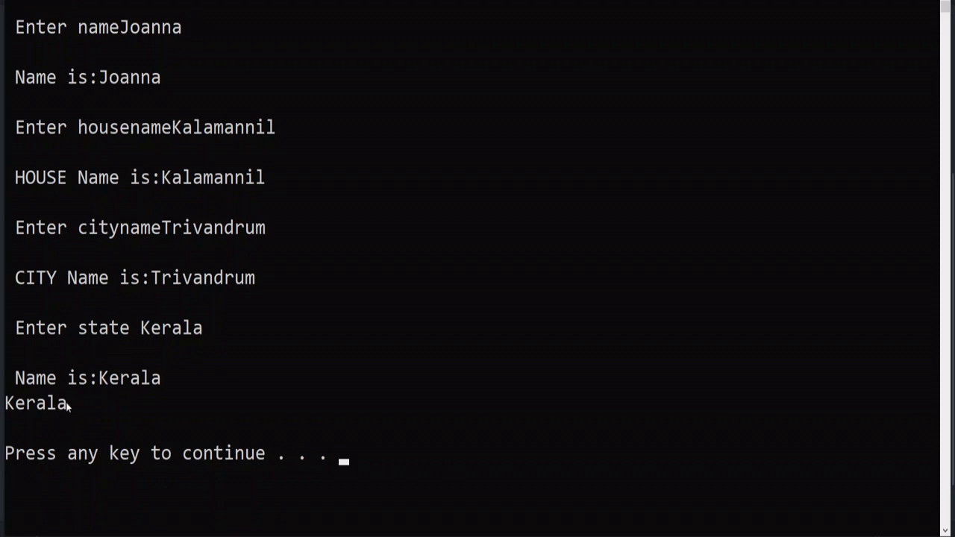
mouse_move(126, 381)
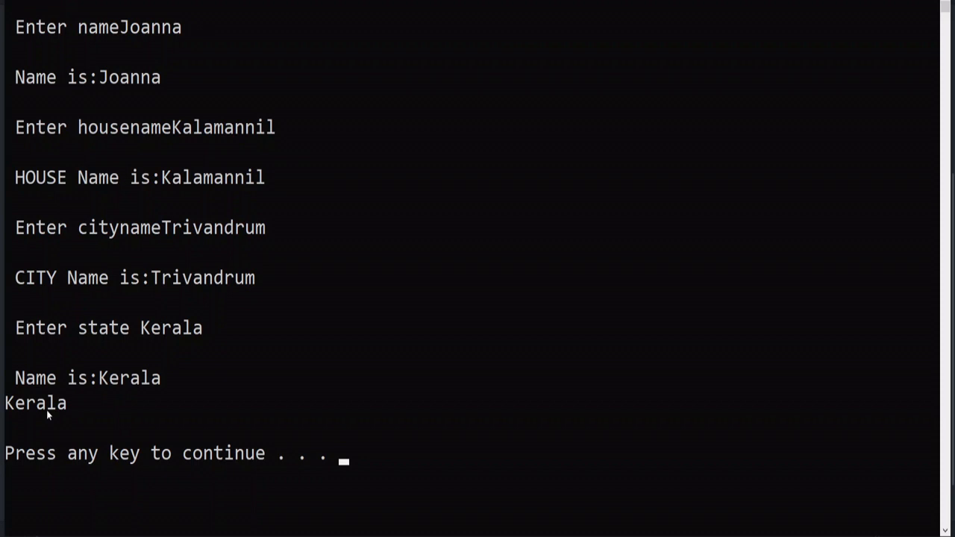
mouse_move(59, 410)
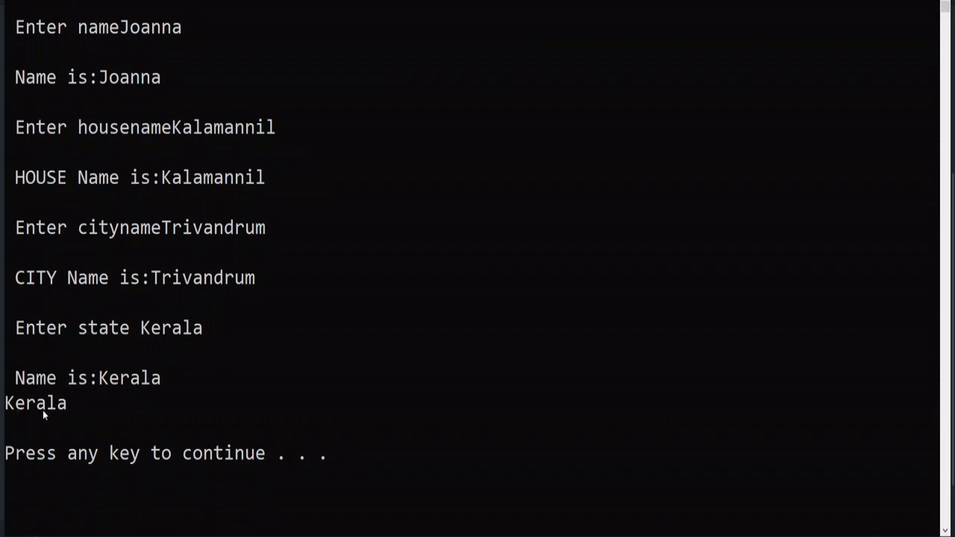
mouse_move(37, 405)
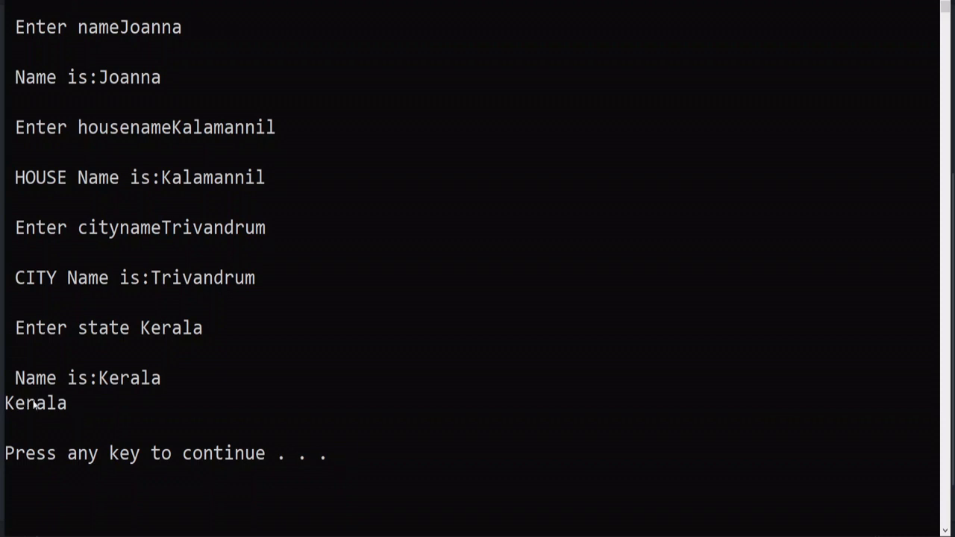
mouse_move(69, 418)
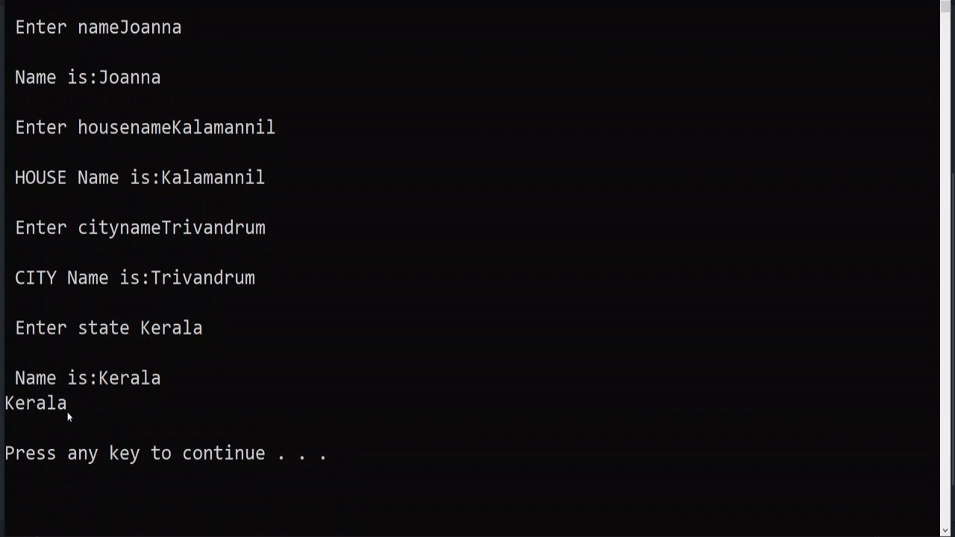